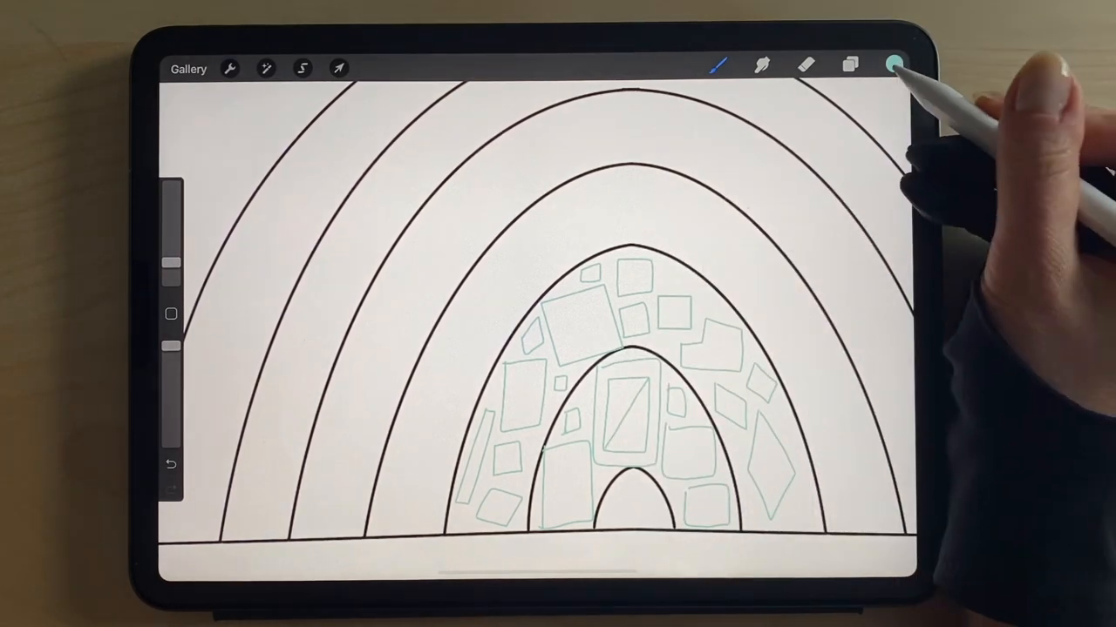
# Fill two triangular pieces inside the teal squares with solid teal.
pyautogui.click(170, 464)
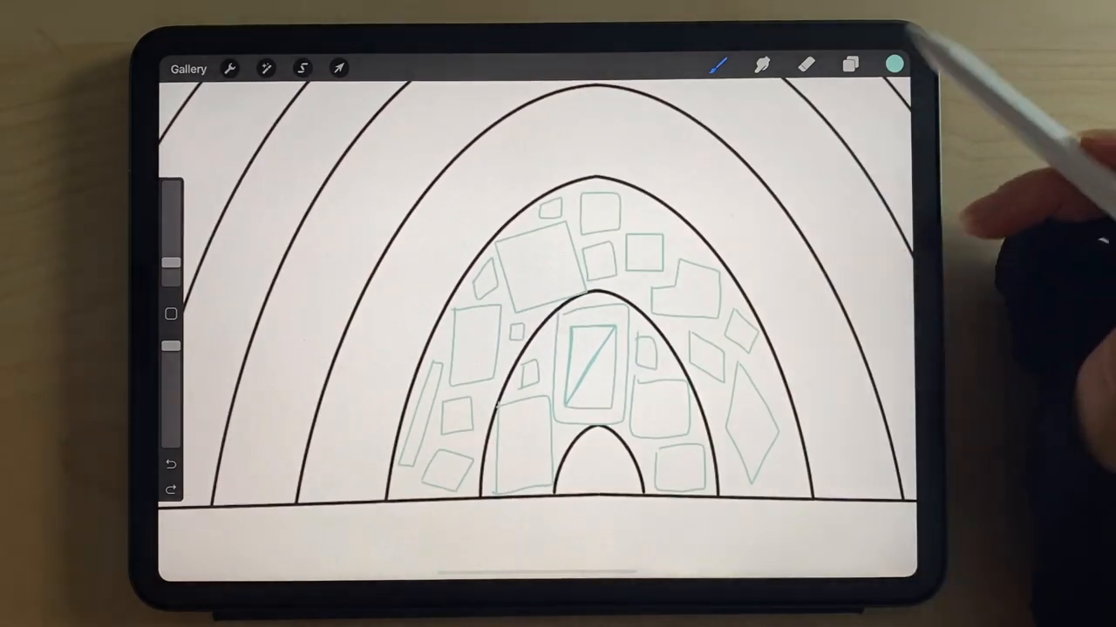
pyautogui.click(850, 65)
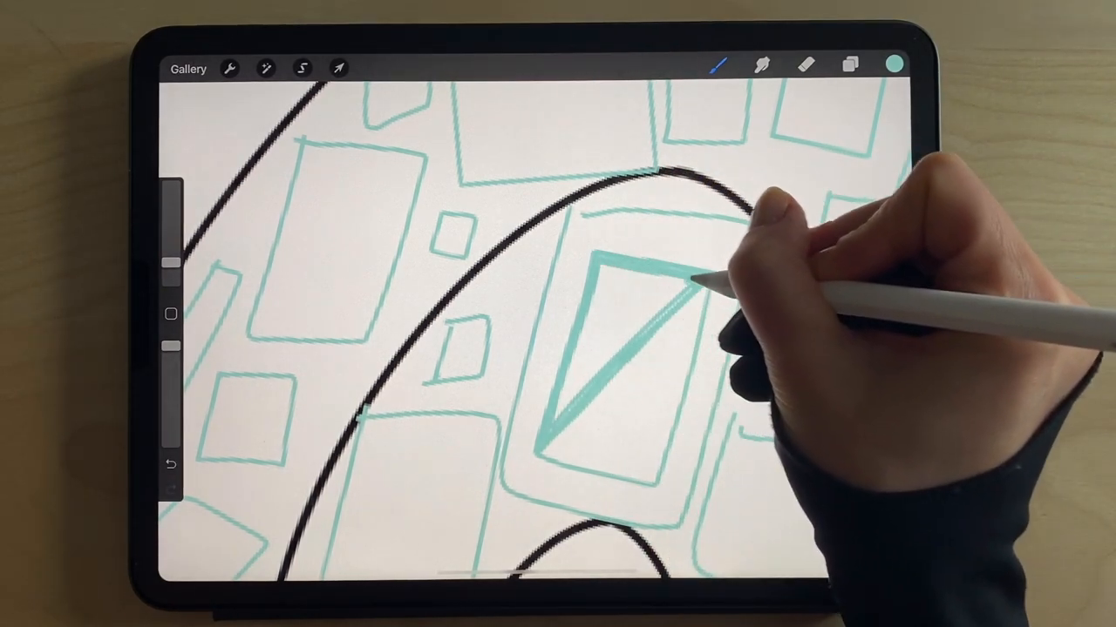
pyautogui.click(628, 349)
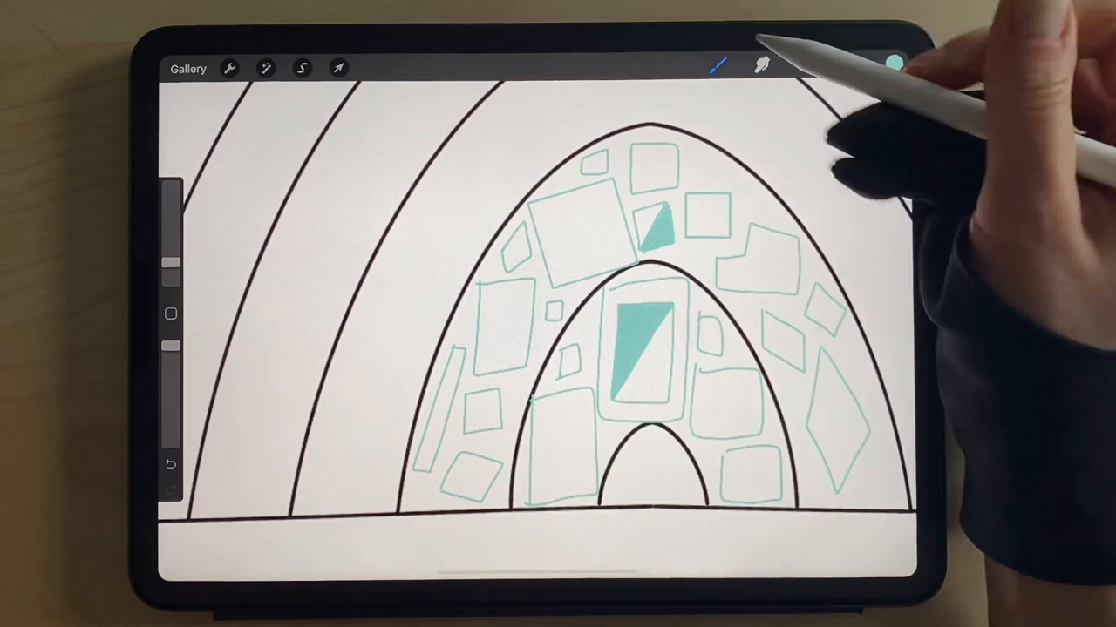
# In Brush Studio, raise the brush's StreamLine smoothing to 88%.
pyautogui.click(714, 64)
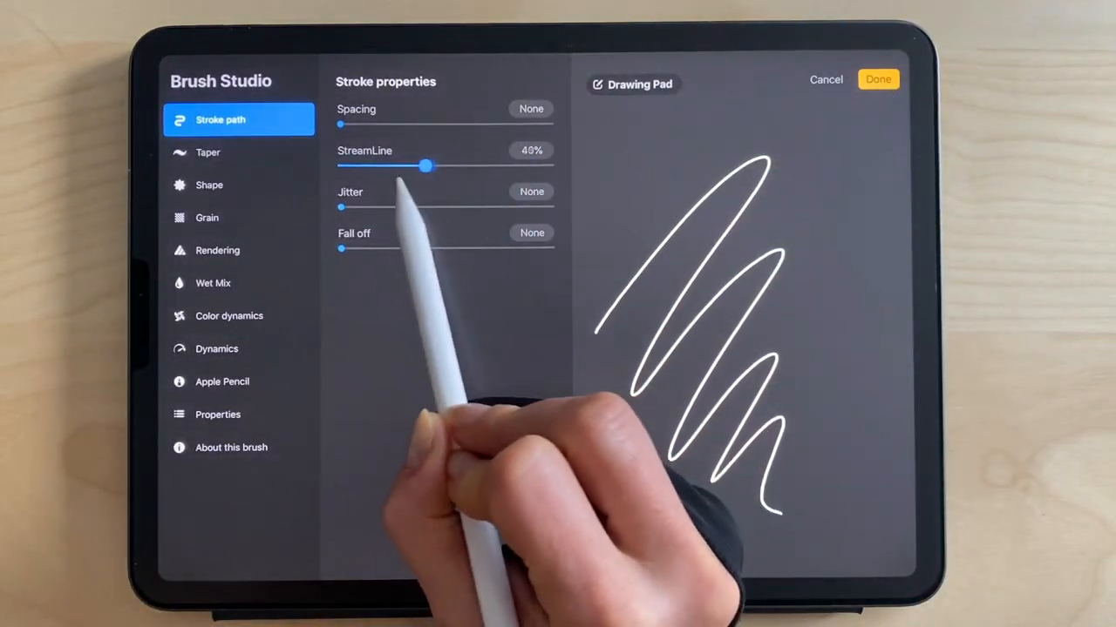
pyautogui.moveTo(426, 166); pyautogui.dragTo(523, 166)
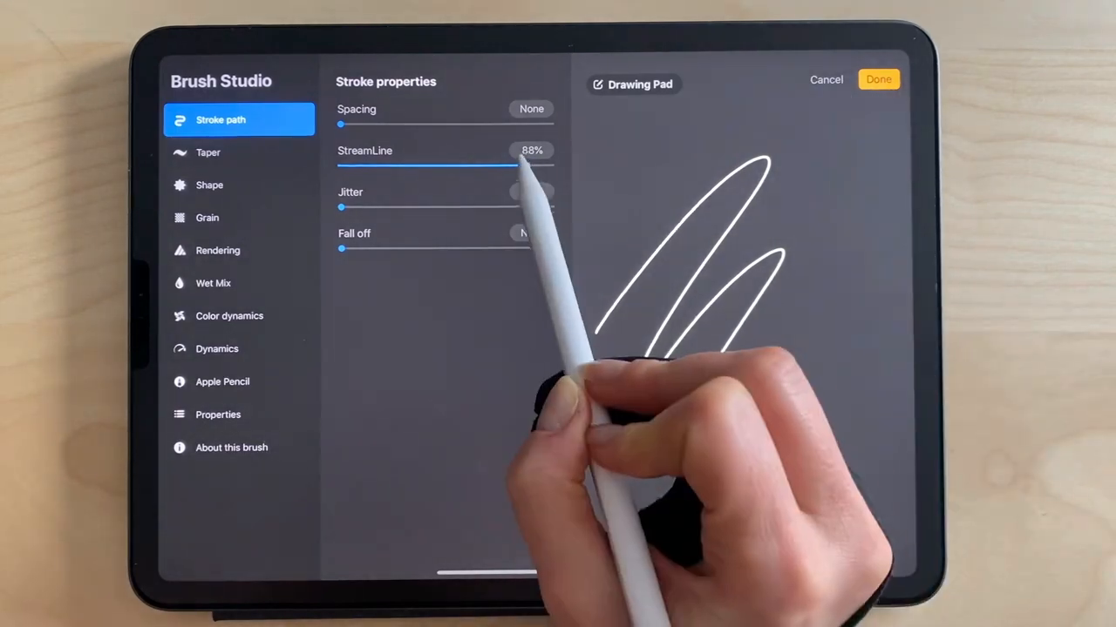